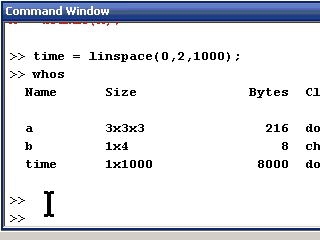
# - Run clear and close all at the command prompt below the whos listing
pyautogui.write('clear')
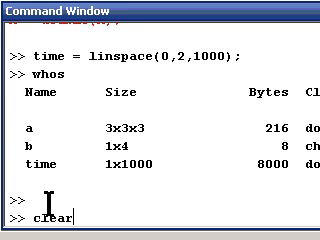
pyautogui.write('close all')
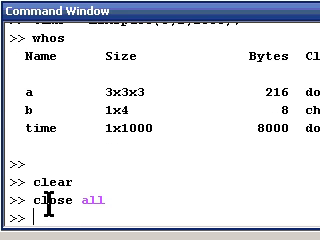
pyautogui.press('Return')
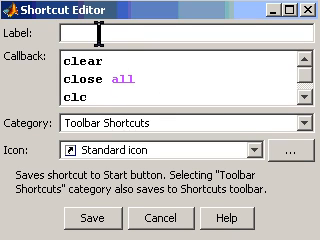
# - Label the new toolbar shortcut 'ccc', keeping its clear, close all, clc callback
pyautogui.write('ccc')
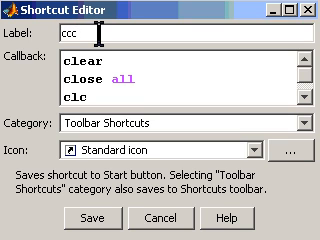